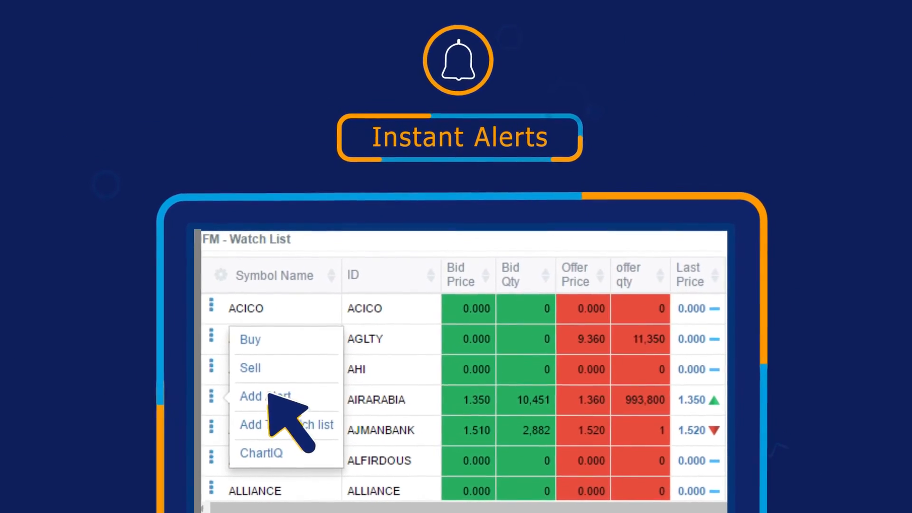
Choose Add Alert from a stock row's action menu in the FM Watch List.
click(264, 396)
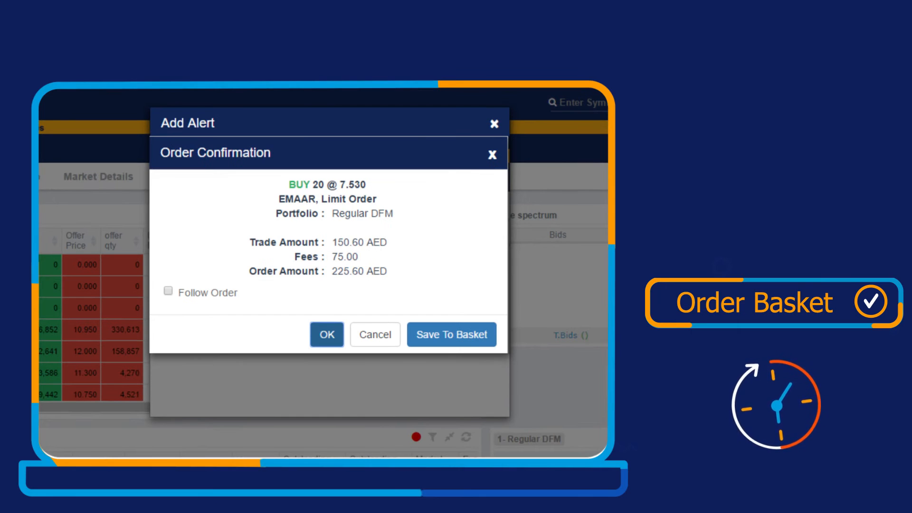
Save the EMAAR buy order of 20 at 7.530 to the basket.
click(325, 334)
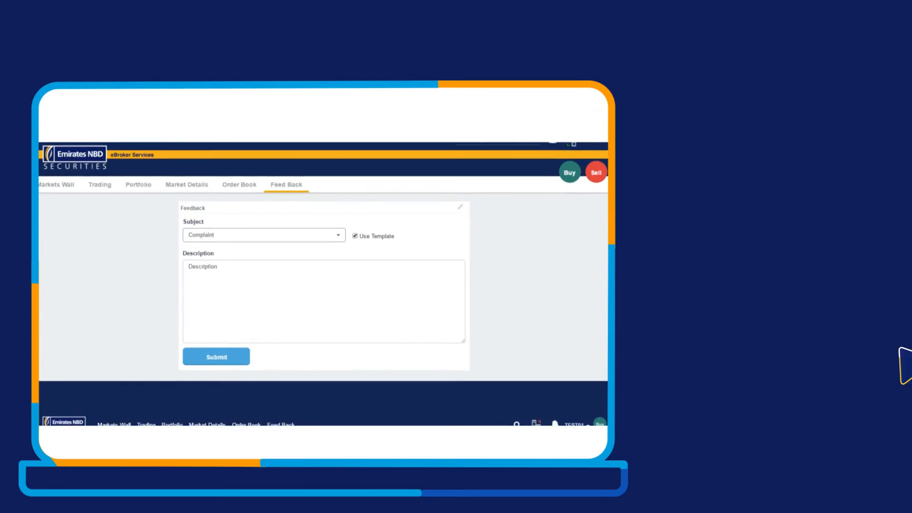